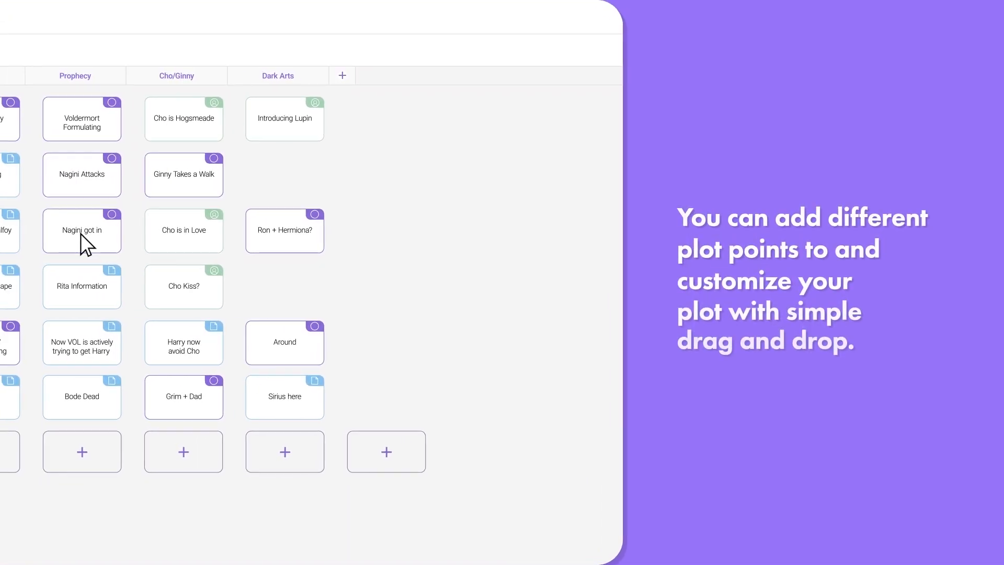
Step: Drop the 'Nagini got in' card from Prophecy into an empty Dark Arts slot
{"action": "left_click_drag", "start_coordinate": [81, 230], "coordinate": [285, 290]}
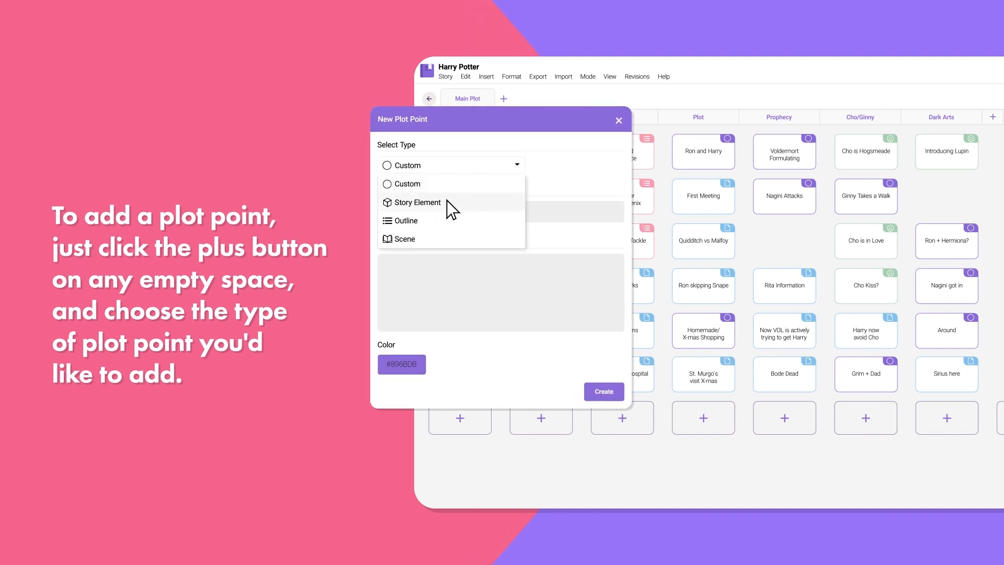
Step: Make the new plot point a Story Element titled 'Extended Powers'
{"action": "left_click", "coordinate": [417, 201]}
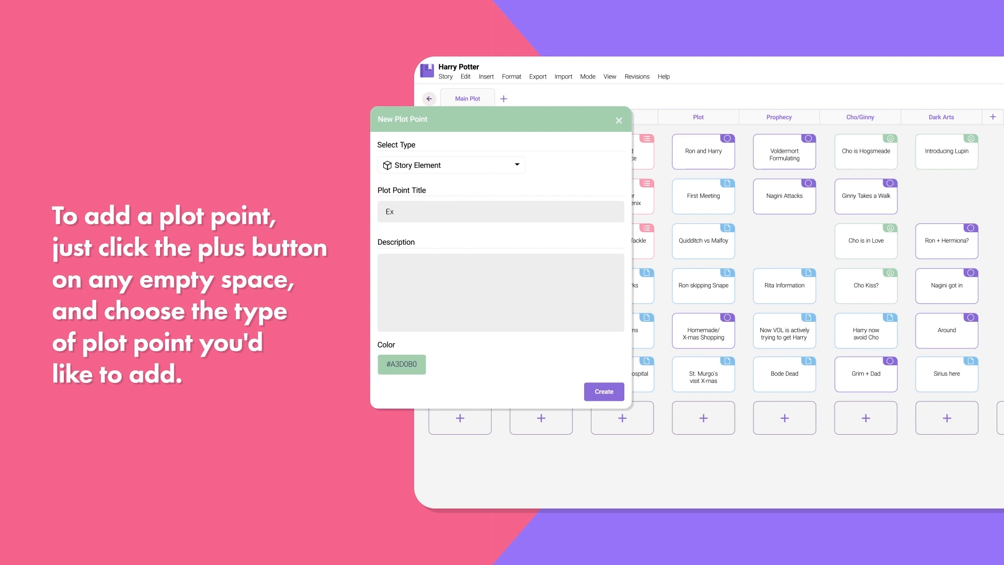
{"action": "type", "text": "Extended Powers"}
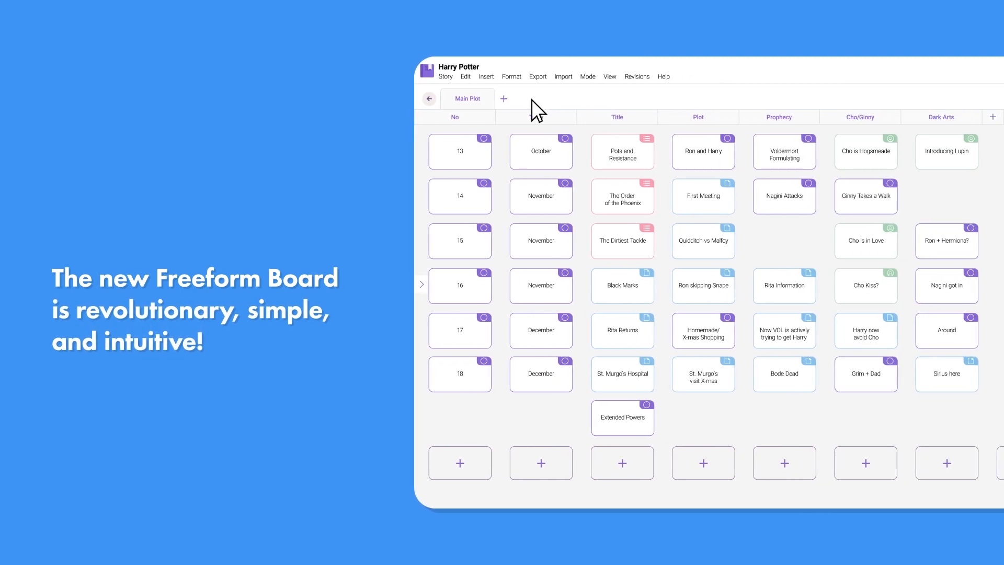
Step: Create a second plot board set to Free Form instead of Standard Grid
{"action": "left_click", "coordinate": [505, 99]}
{"action": "type", "text": "Harry Potter and Goblet of Fire"}
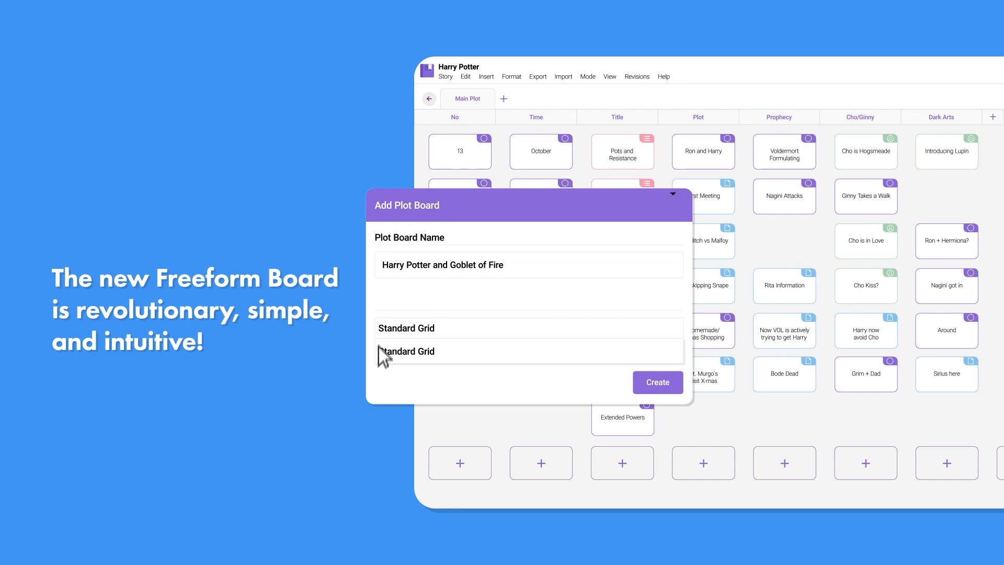
{"action": "left_click", "coordinate": [407, 352]}
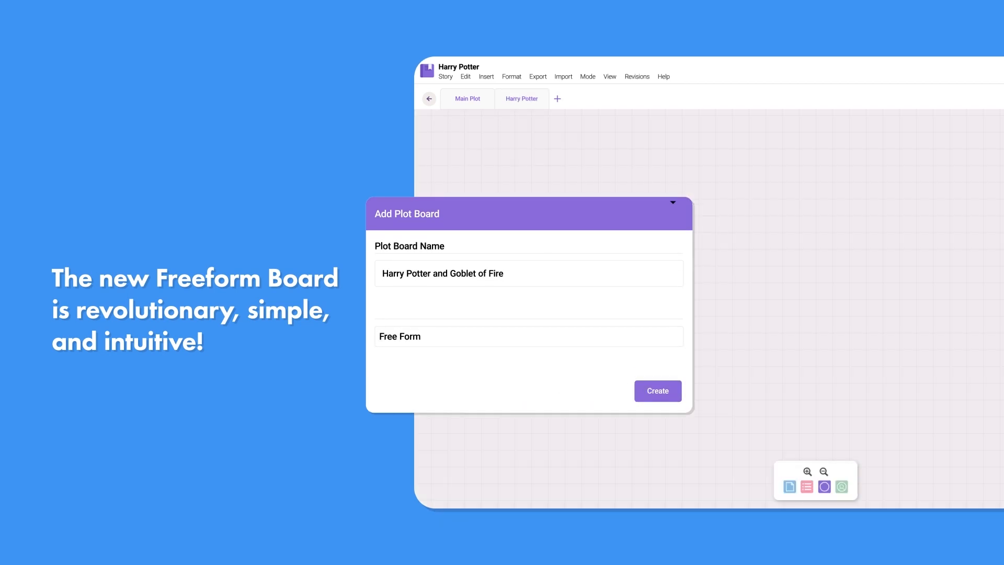
{"action": "left_click", "coordinate": [657, 391]}
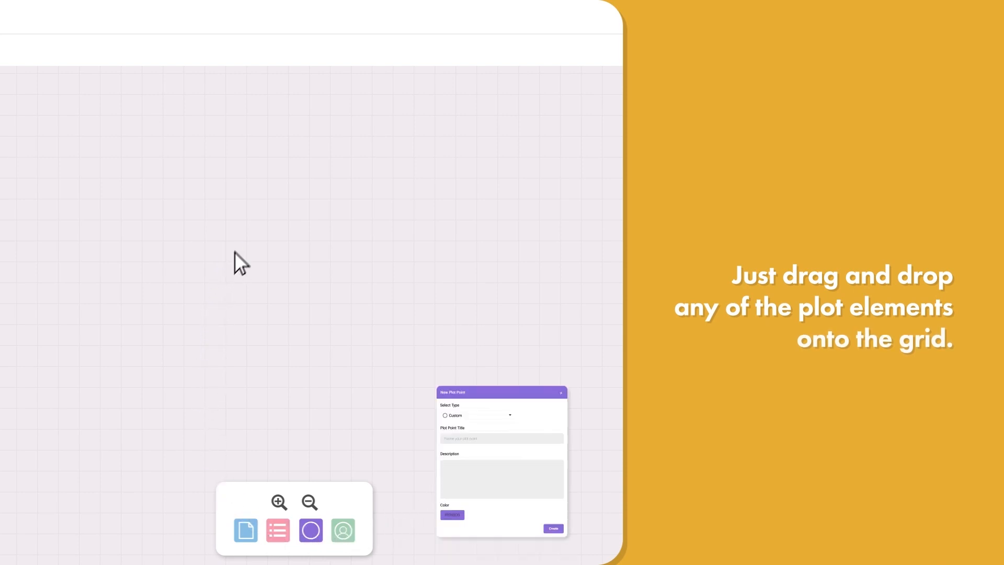
Step: Title the dragged-in plot element 'Harry Potter' and create the card
{"action": "type", "text": "Harry Potter"}
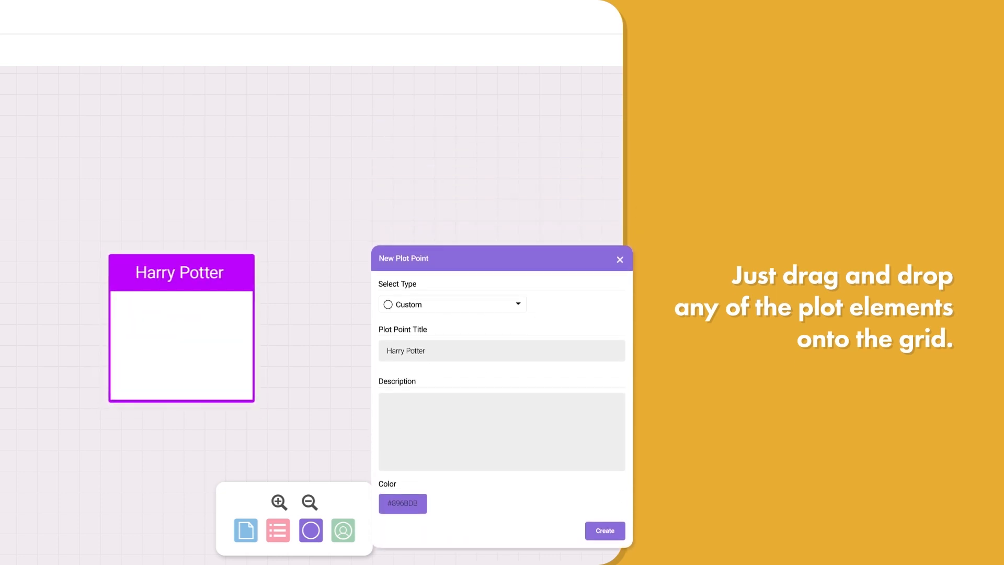
{"action": "left_click", "coordinate": [603, 530]}
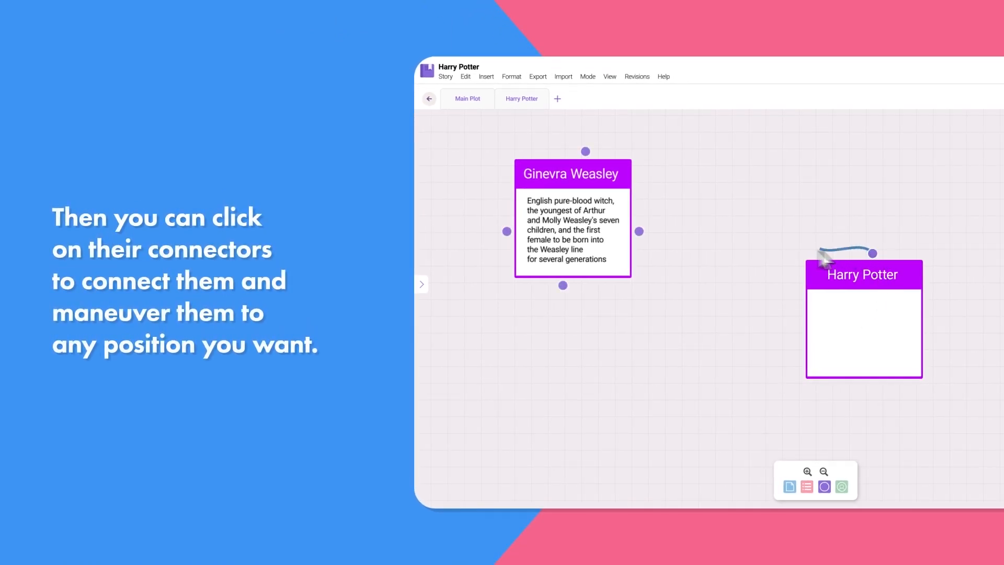
Step: Link Ginevra Weasley's right connector to Harry Potter, then drag Harry Potter down-left beneath her
{"action": "left_click_drag", "start_coordinate": [823, 256], "coordinate": [852, 298]}
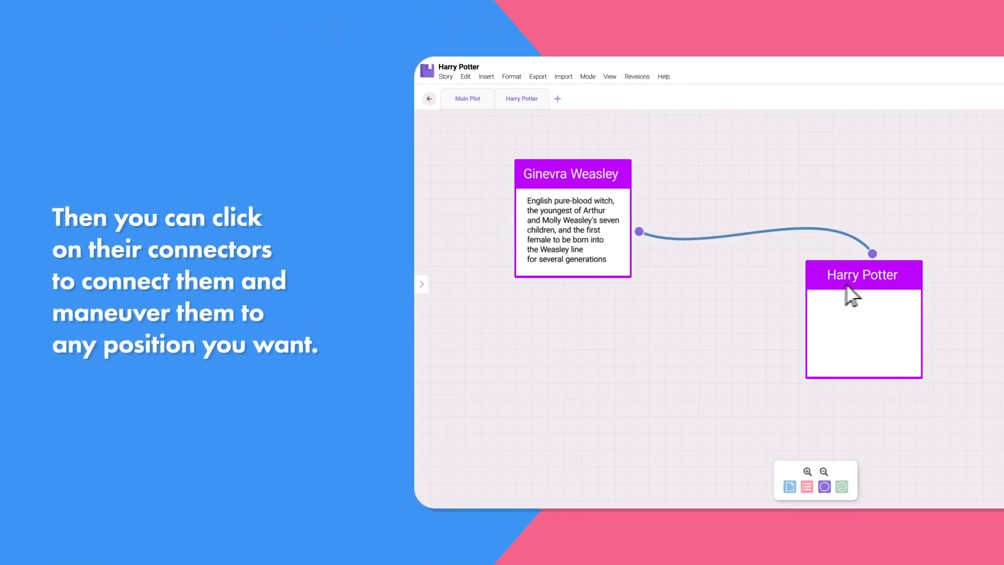
{"action": "left_click_drag", "start_coordinate": [863, 275], "coordinate": [688, 346]}
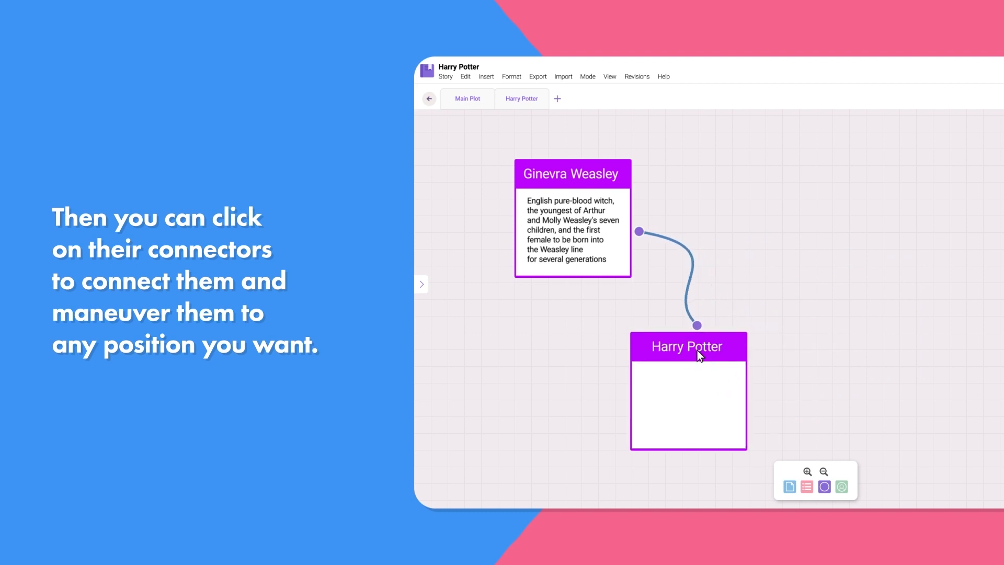